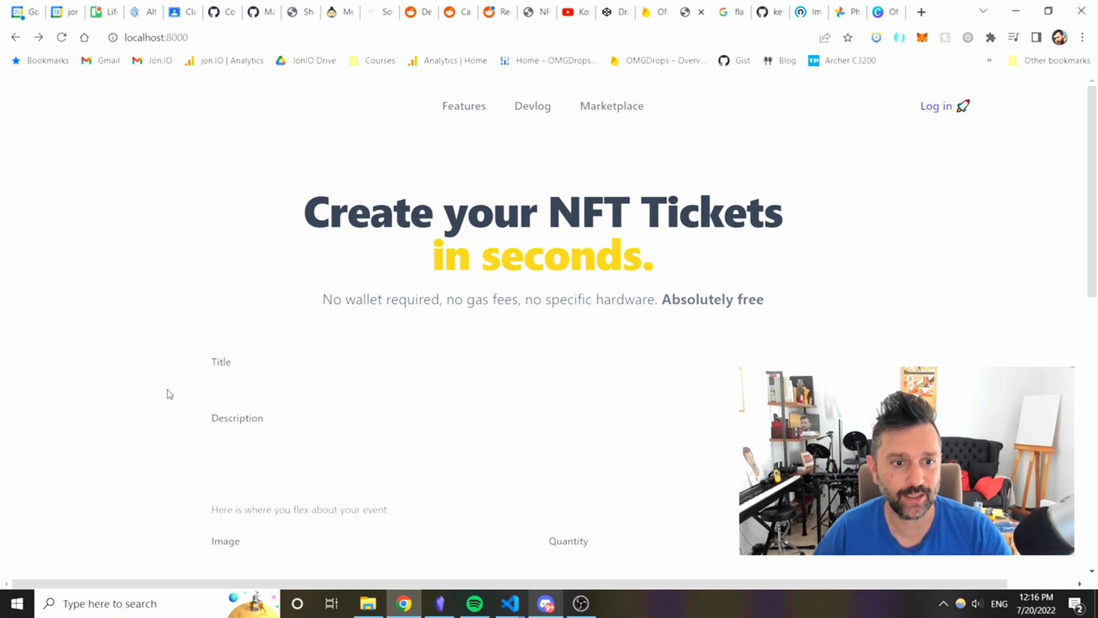
# - Review the event creation form down to the email field and open its template code
pyautogui.scroll(-3)
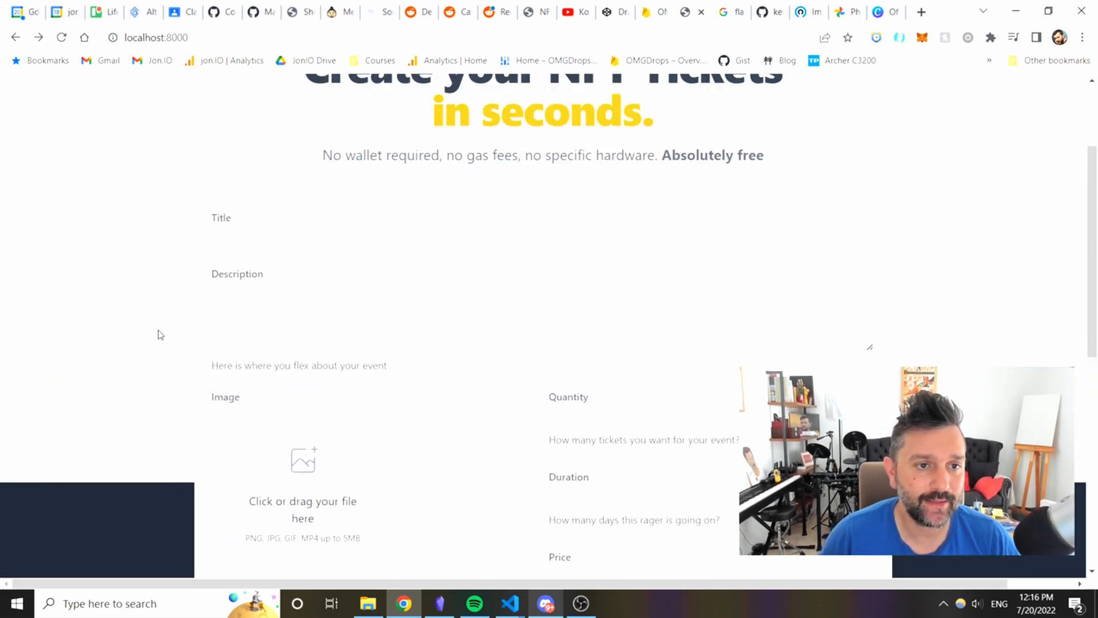
pyautogui.scroll(-3)
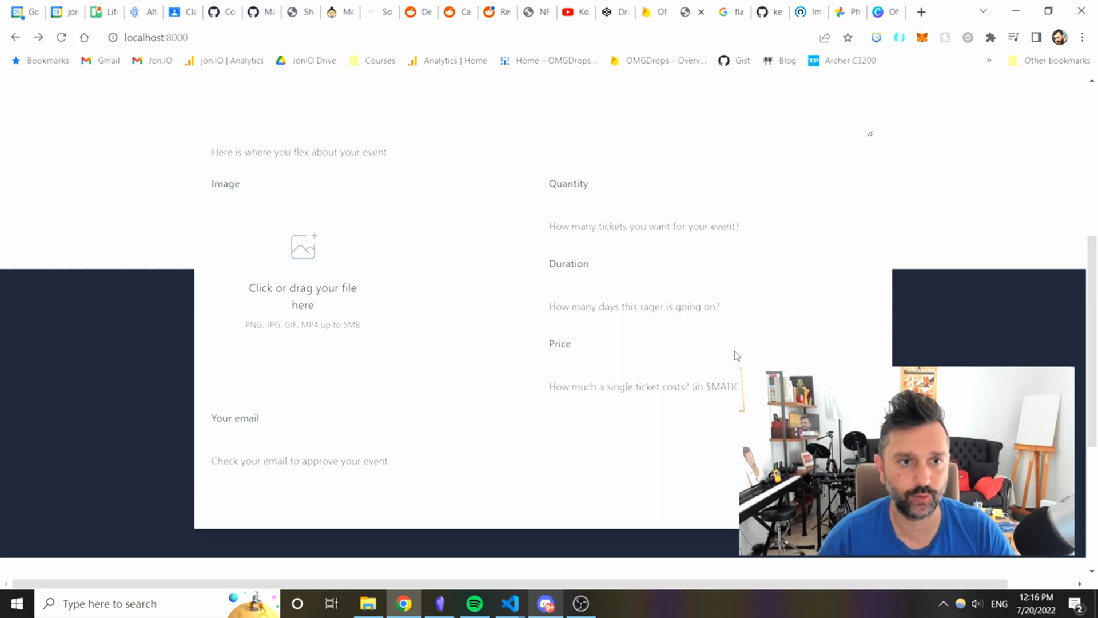
pyautogui.click(510, 603)
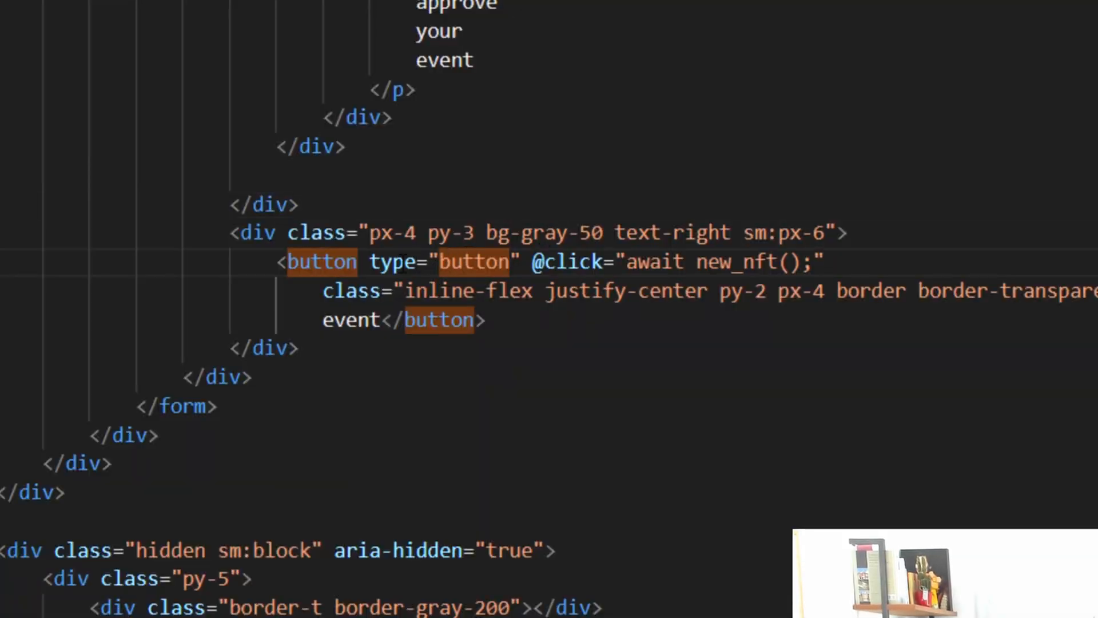
# - Locate the new_nft handler that posts the form data to /api/v1/nft/new
pyautogui.doubleClick(735, 261)
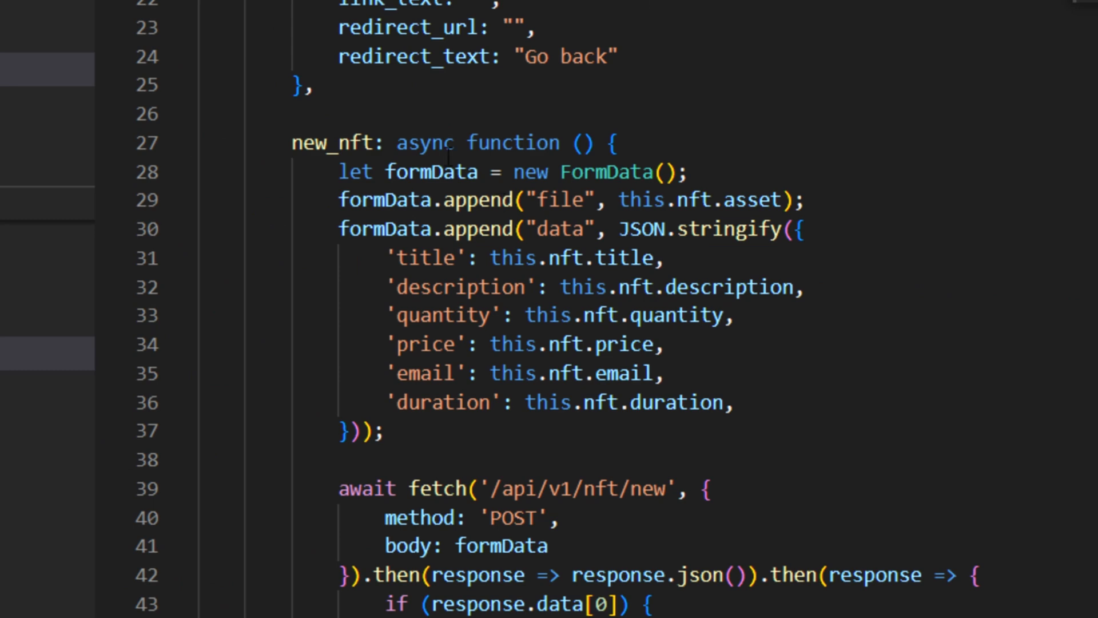
pyautogui.scroll(-3)
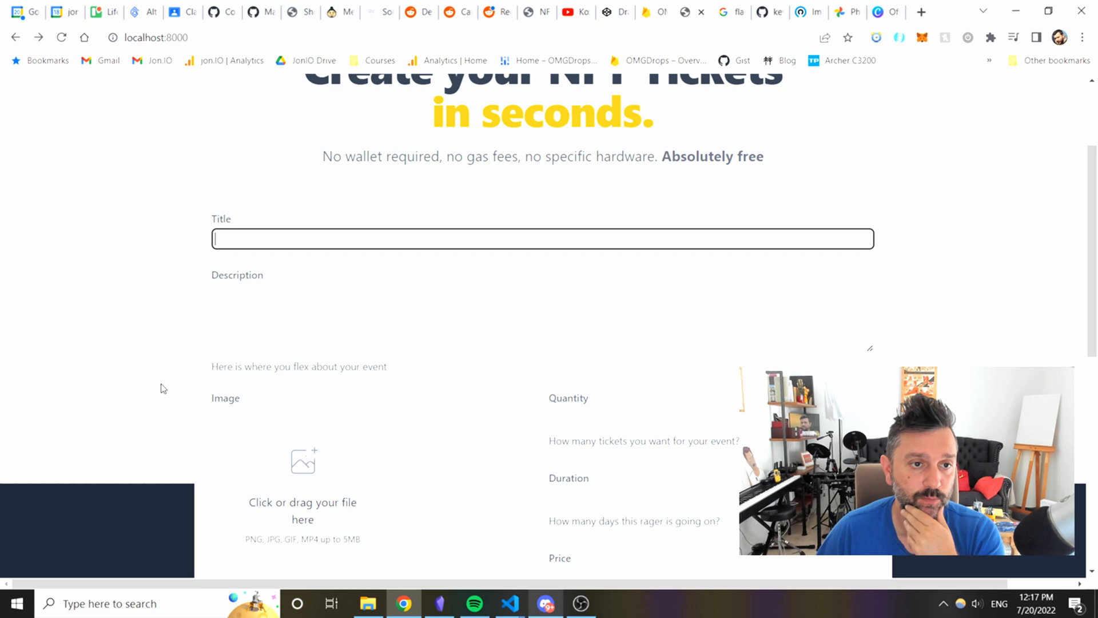
# - Enter test text 'adsfasdf' in Quantity and 'asdfsa' in Duration
pyautogui.scroll(-3)
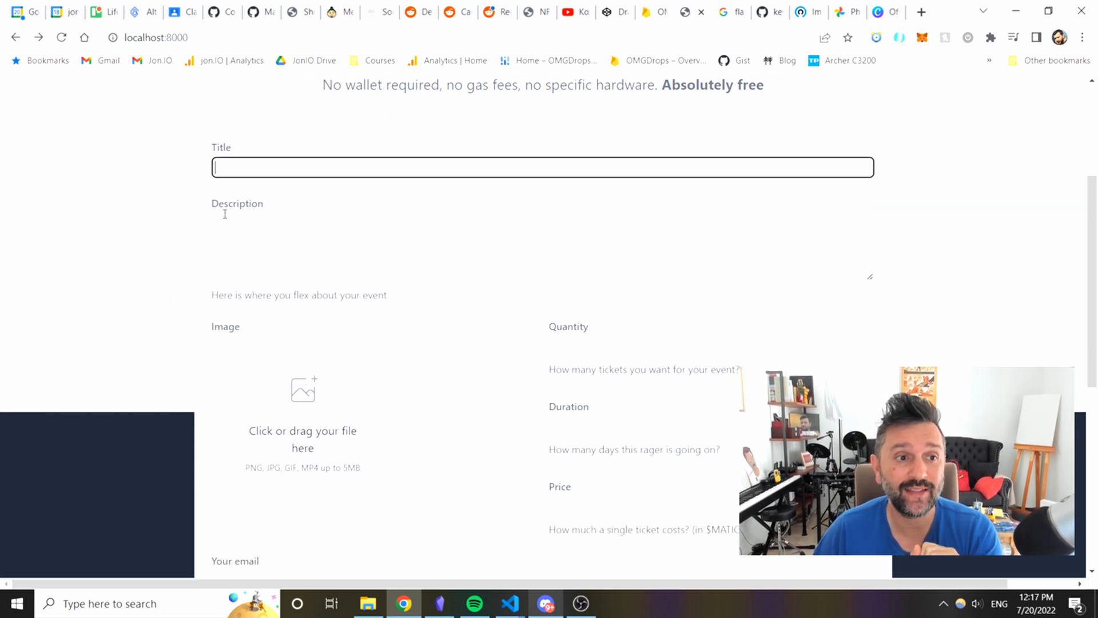
pyautogui.scroll(-3)
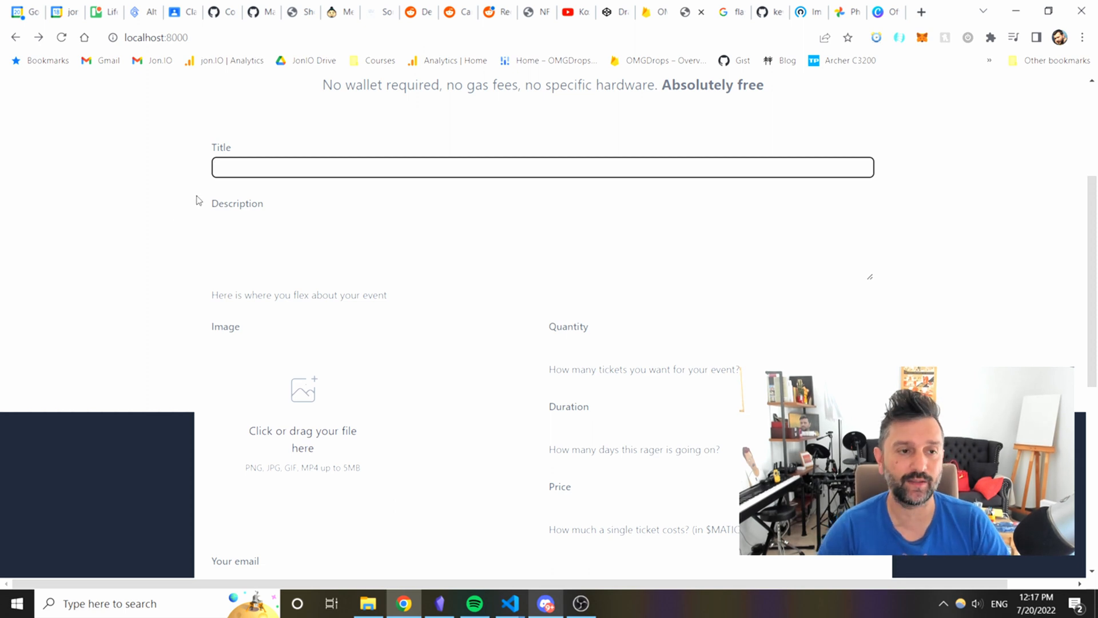
pyautogui.write('adsfasdf')
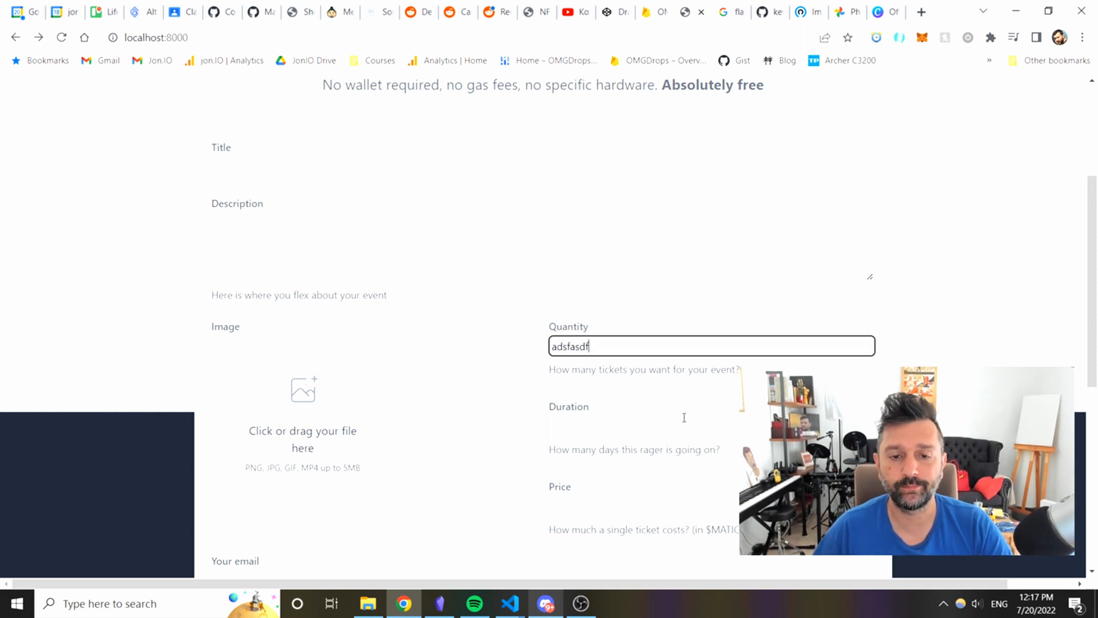
pyautogui.write('asdfsa')
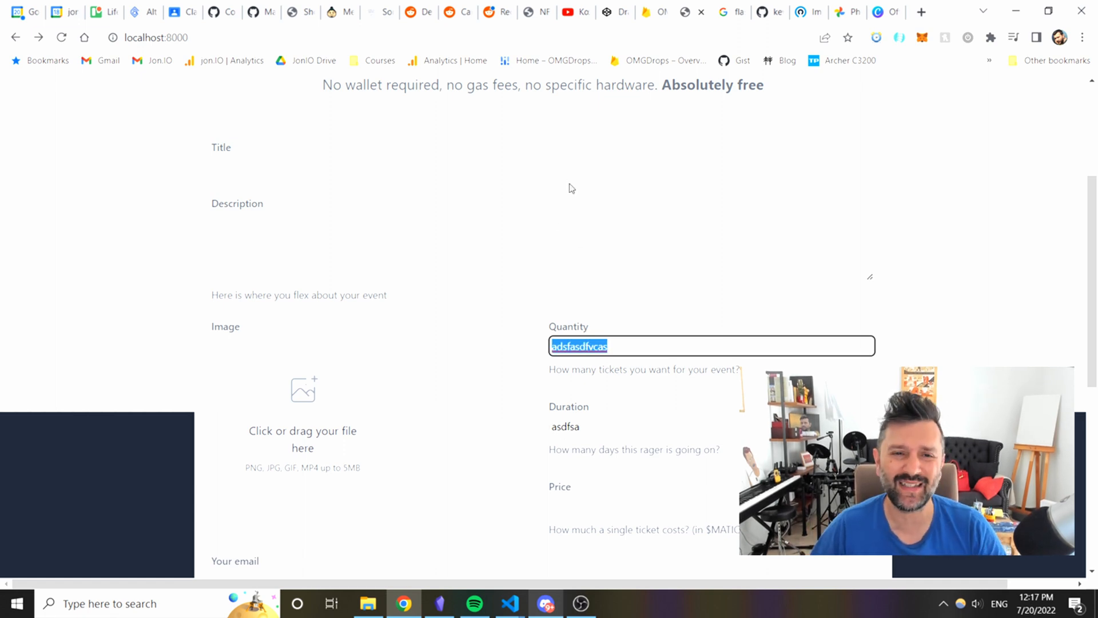
# - Empty the Quantity test text and move to the Title field
pyautogui.click(585, 345)
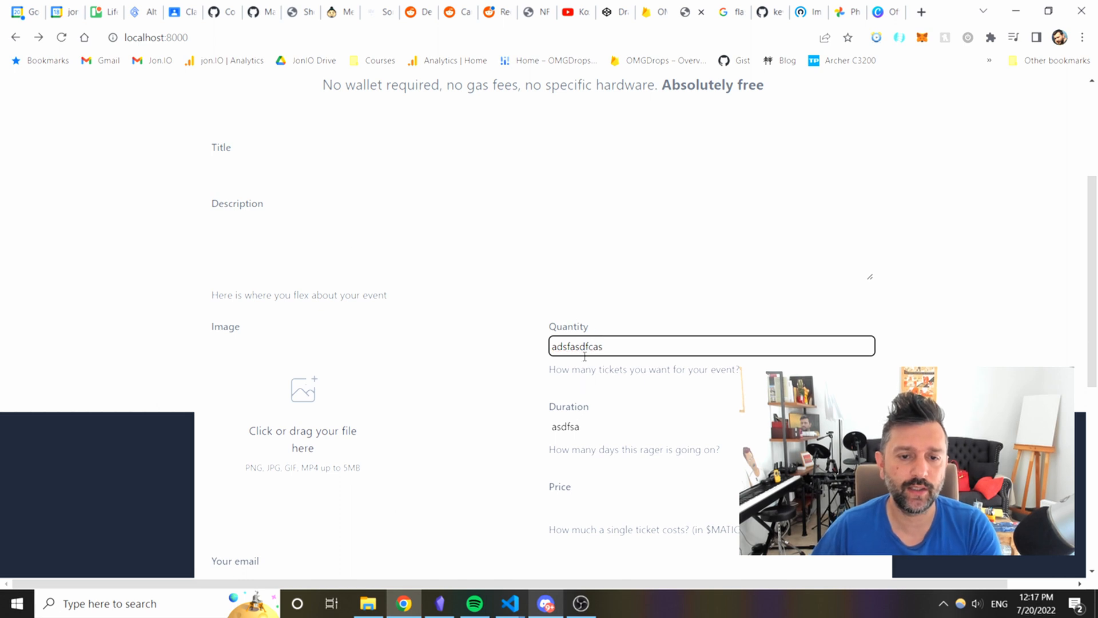
pyautogui.click(542, 167)
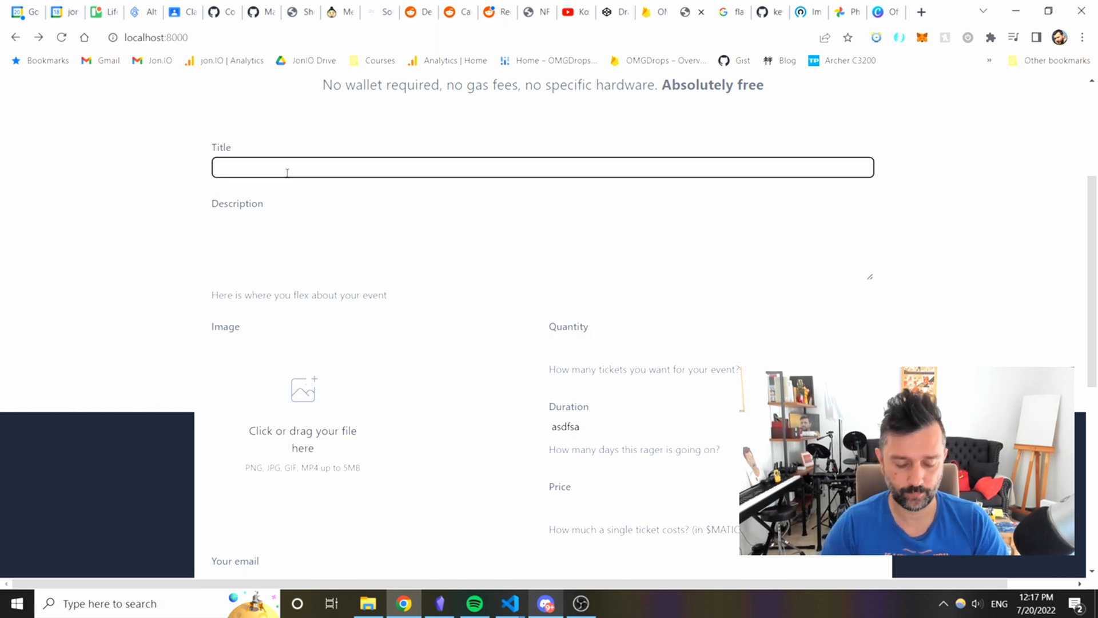
# - Enter the event title 'This is the best event on the pla...', description 'YOU NEED TO BE HERE IN THIS EVE...' and quantity 'a h...'
pyautogui.write('This is th')
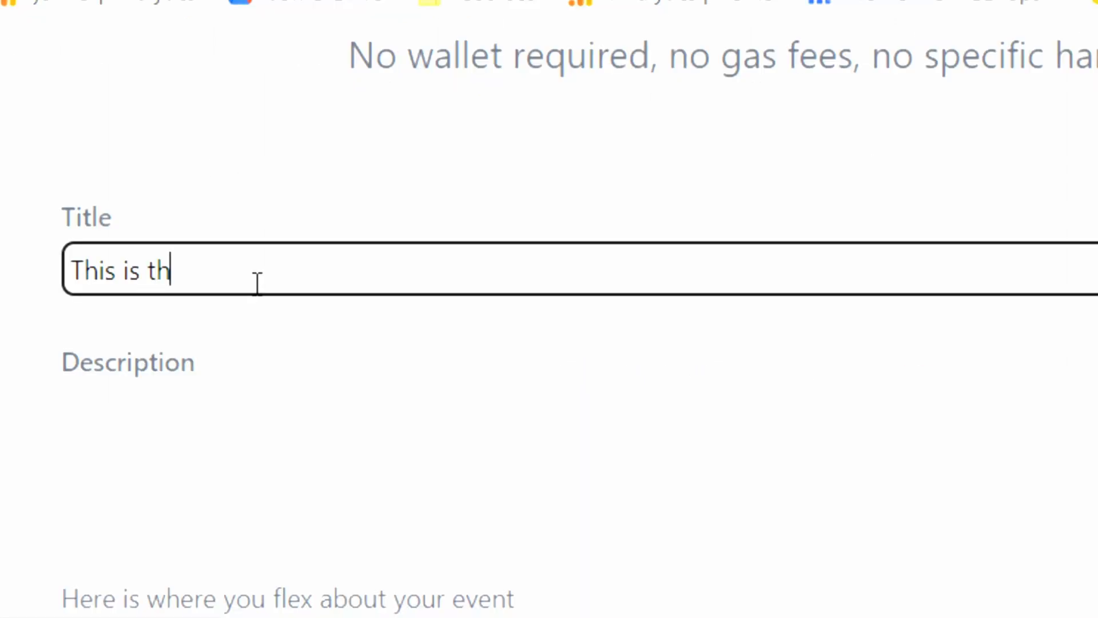
pyautogui.write('e best event')
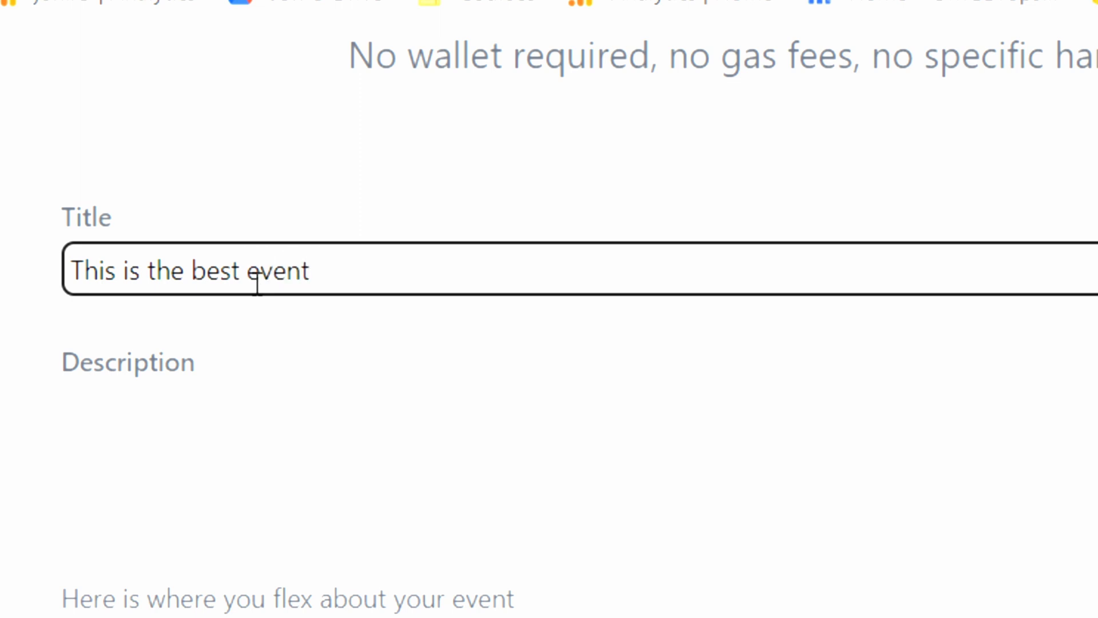
pyautogui.write('on the planet')
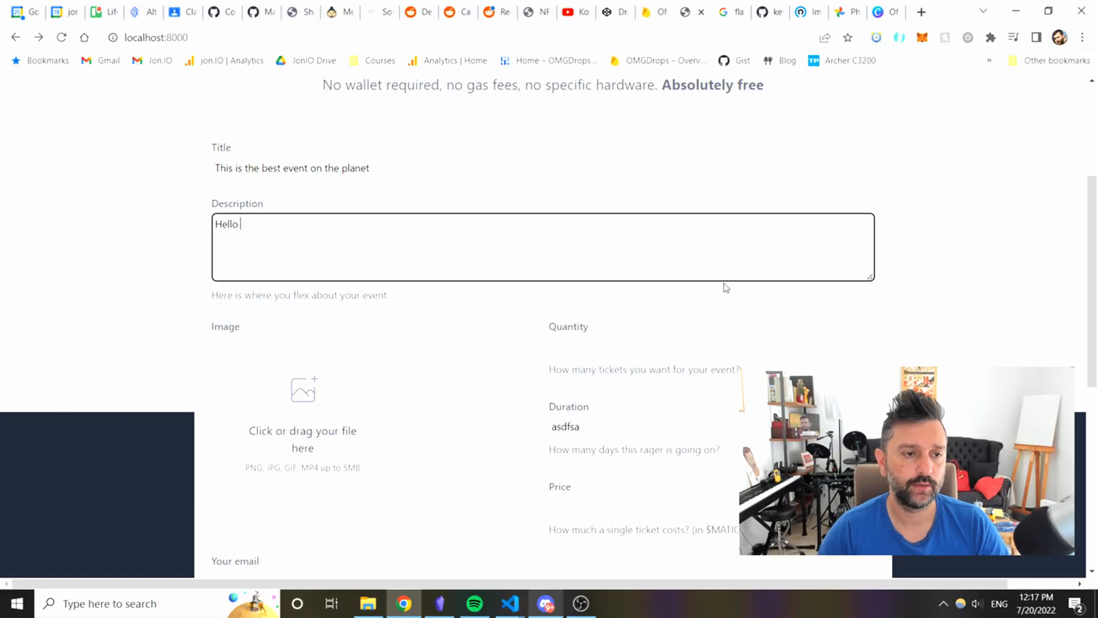
pyautogui.write('YOU')
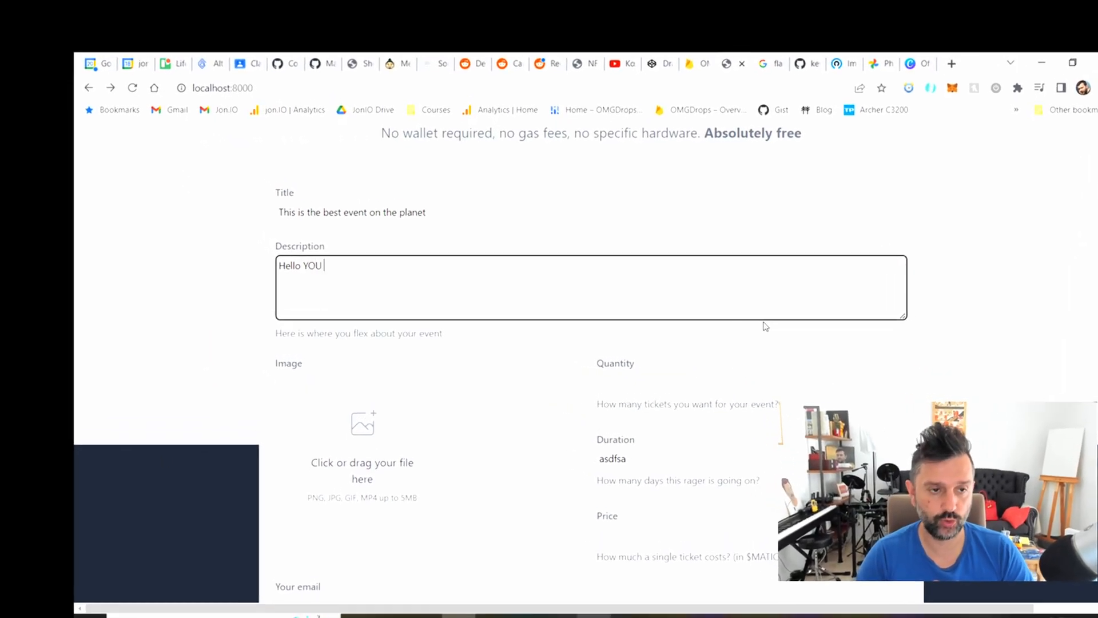
pyautogui.write('NEED TO BE HERE')
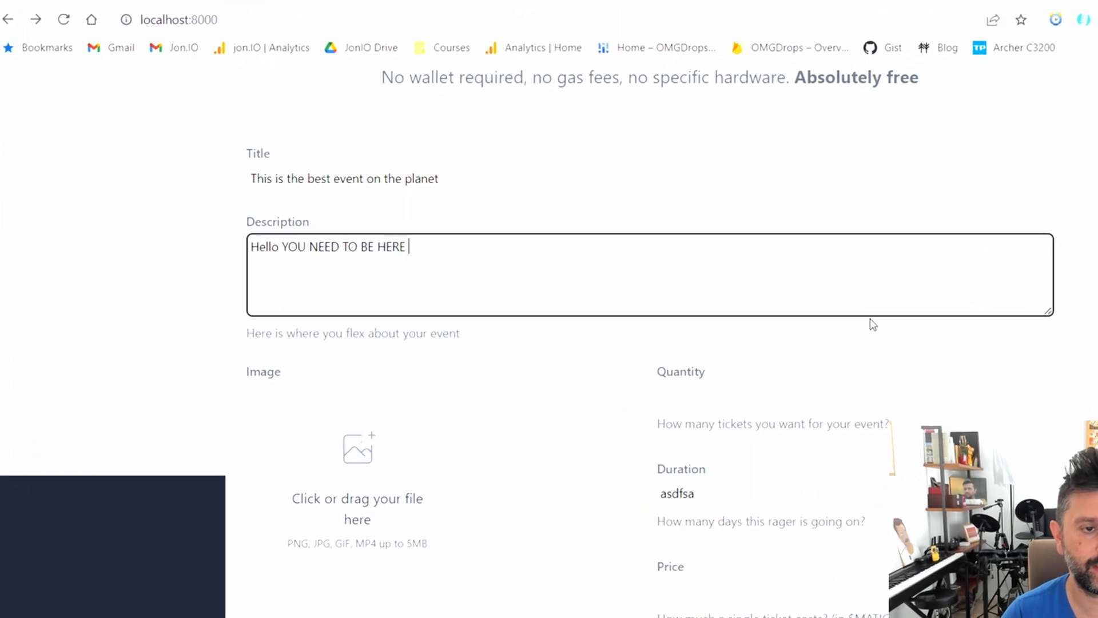
pyautogui.write('IN THIS EVE')
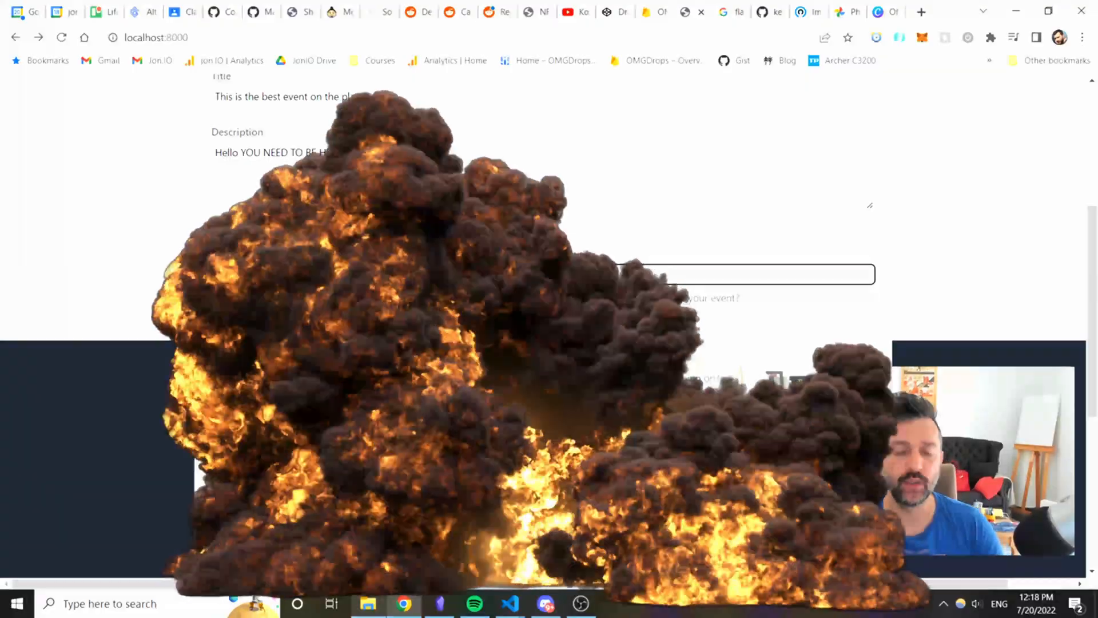
pyautogui.write('a hundreds')
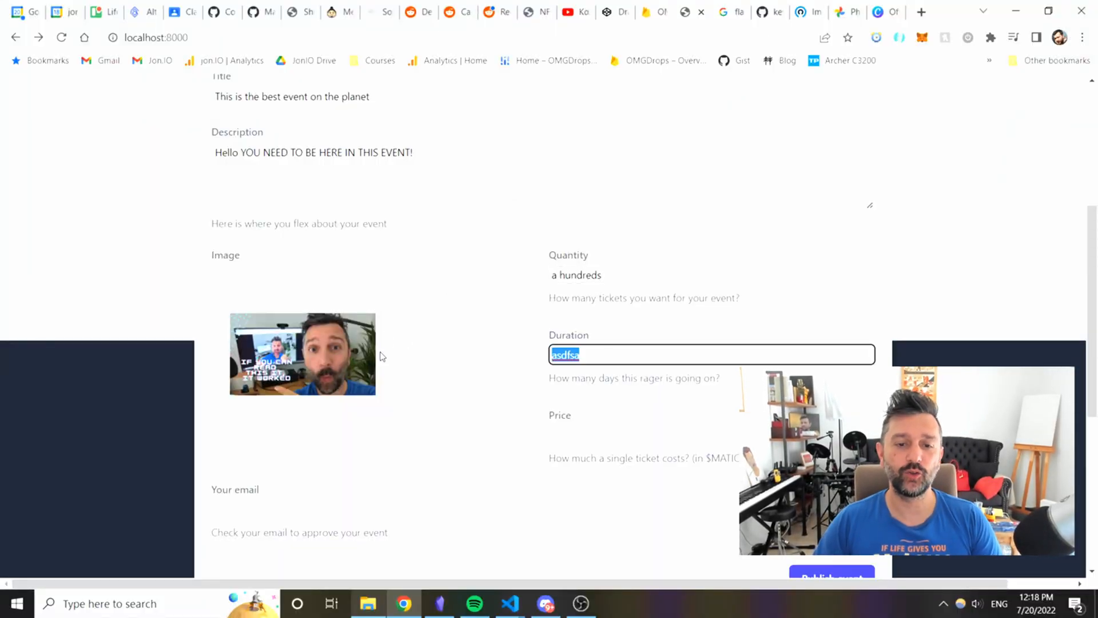
pyautogui.write('30')
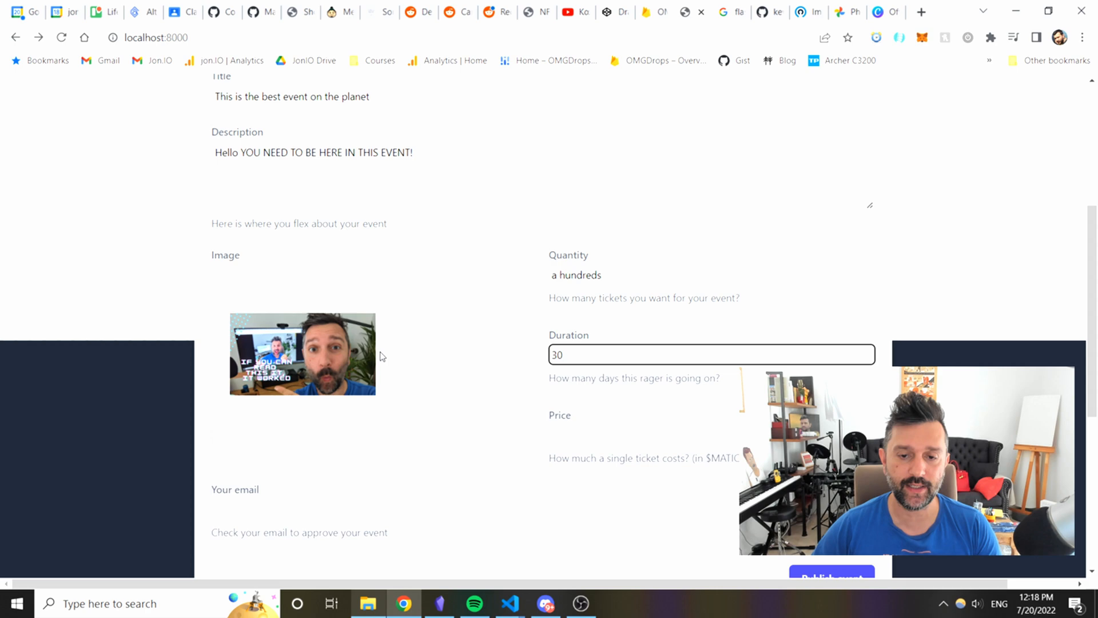
pyautogui.click(631, 435)
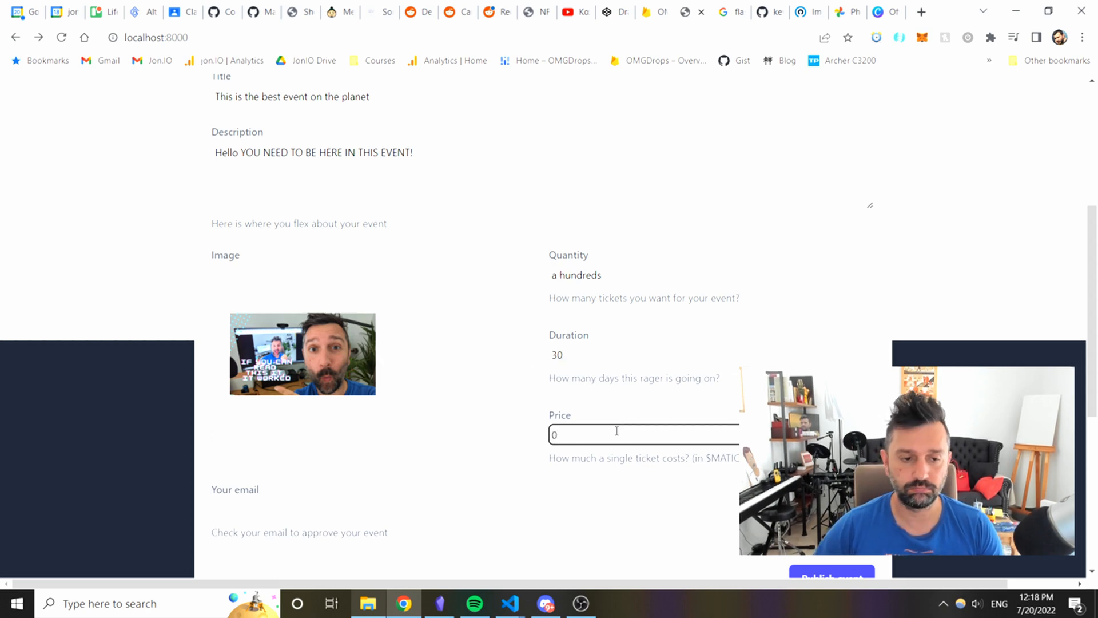
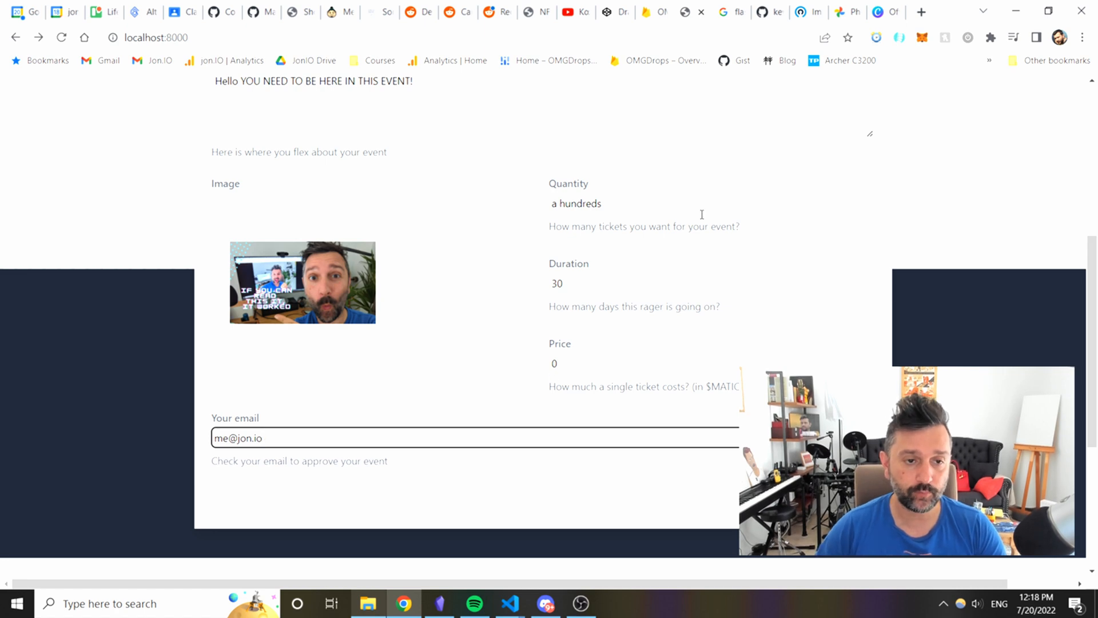
pyautogui.moveTo(697, 476)
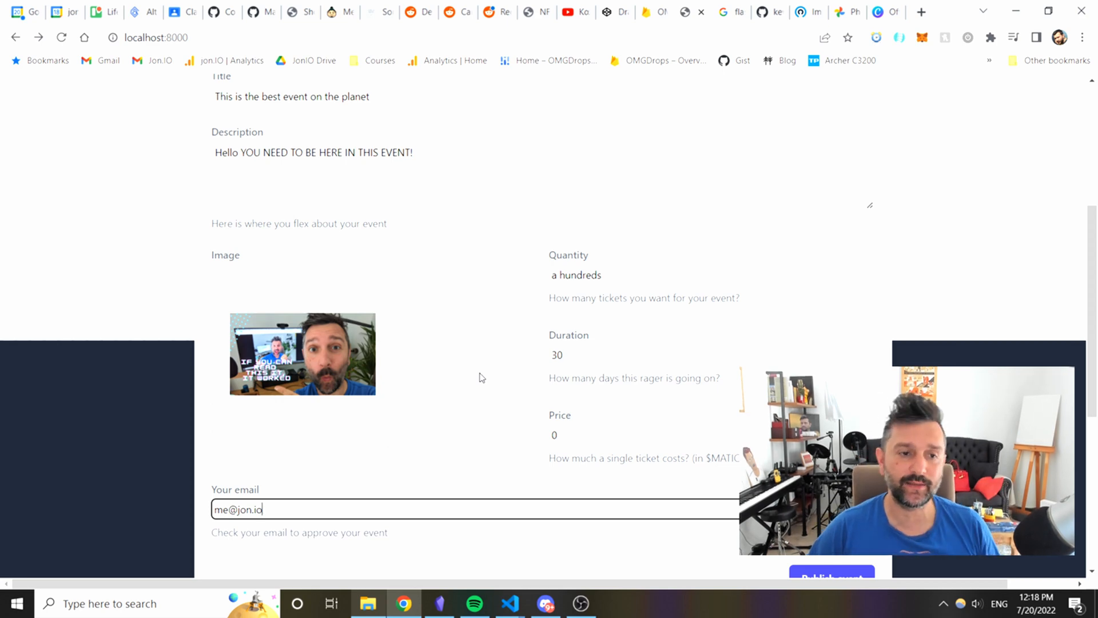
pyautogui.moveTo(491, 285)
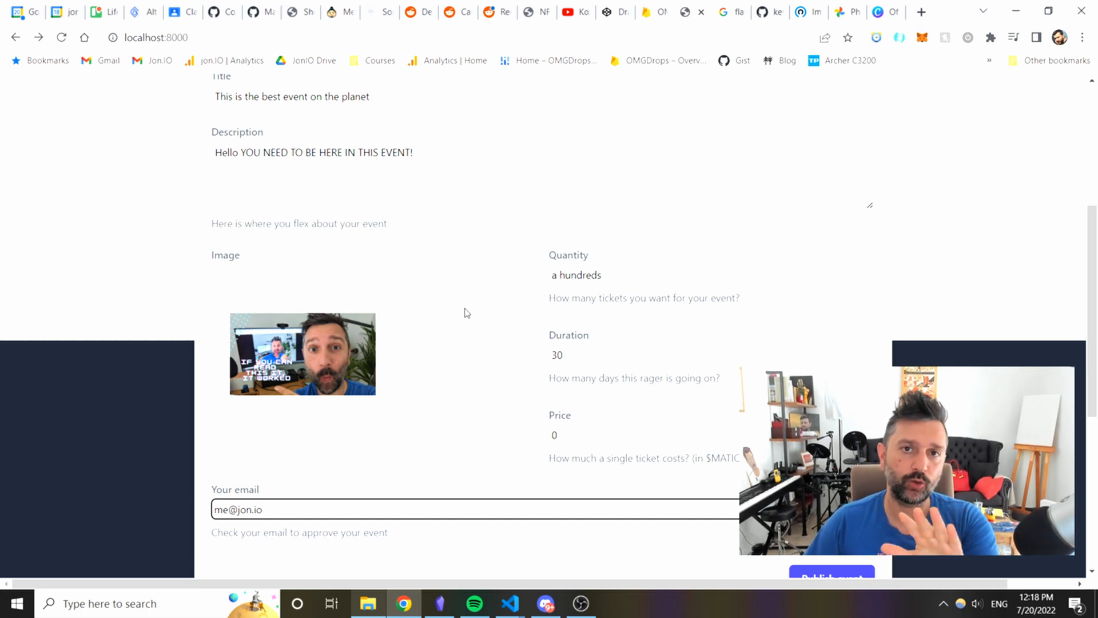
# - Dismiss the 'Oh no!' error, change Quantity to 100 and publish the event again
pyautogui.scroll(-3)
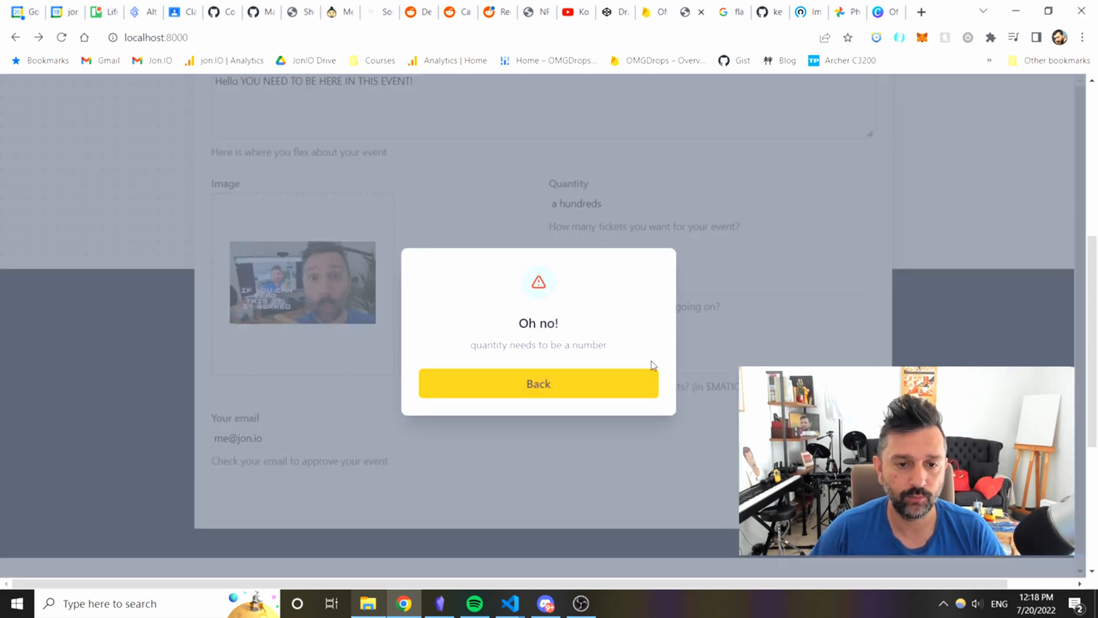
pyautogui.click(538, 383)
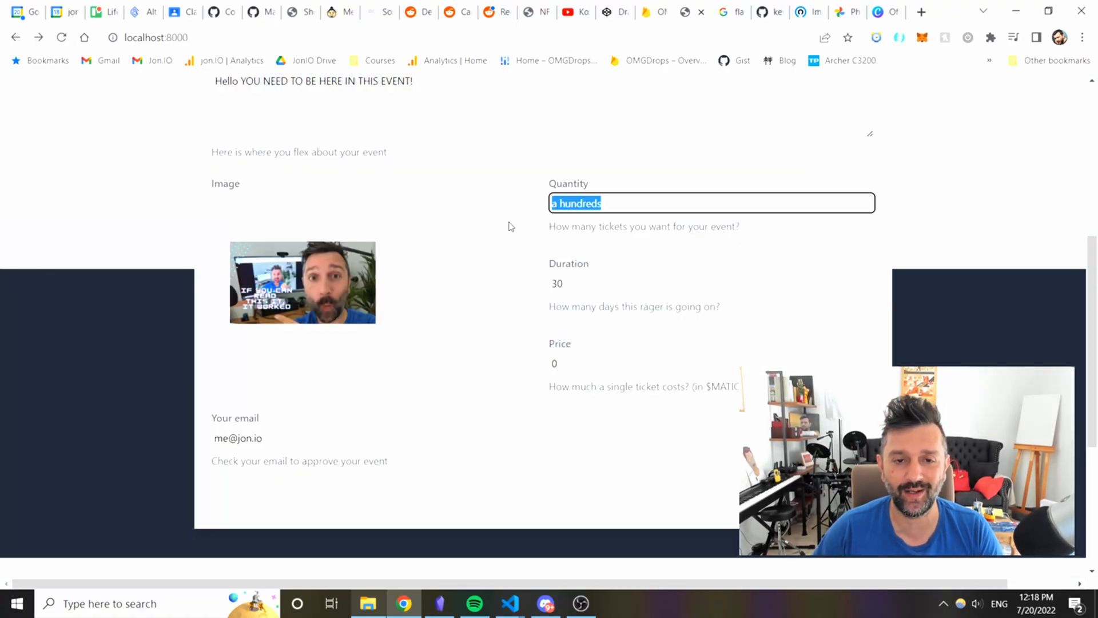
pyautogui.write('100')
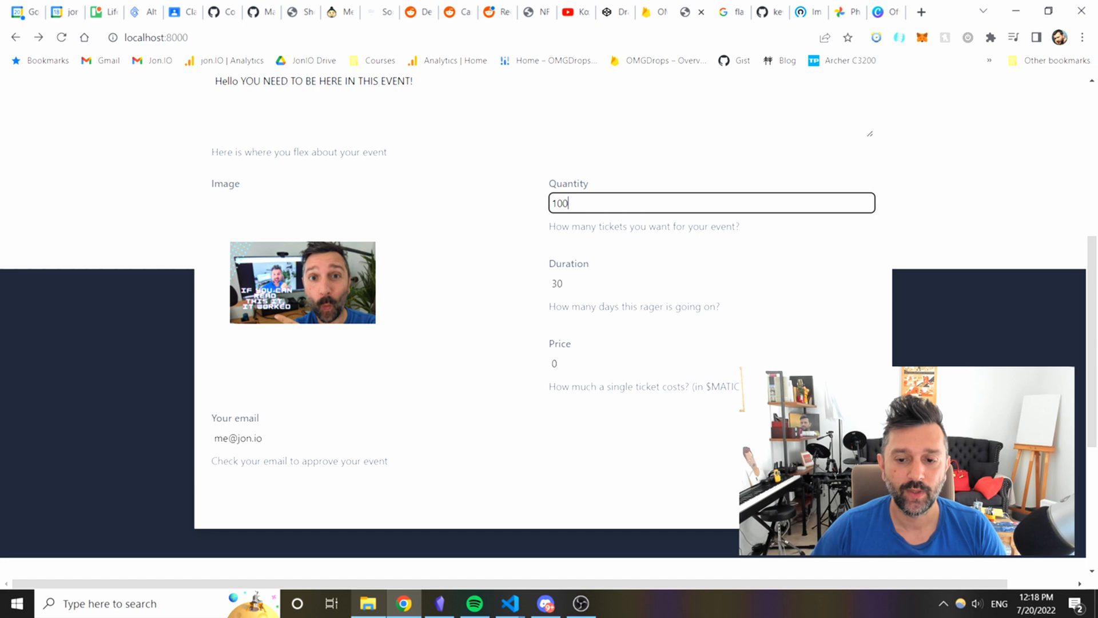
pyautogui.click(567, 432)
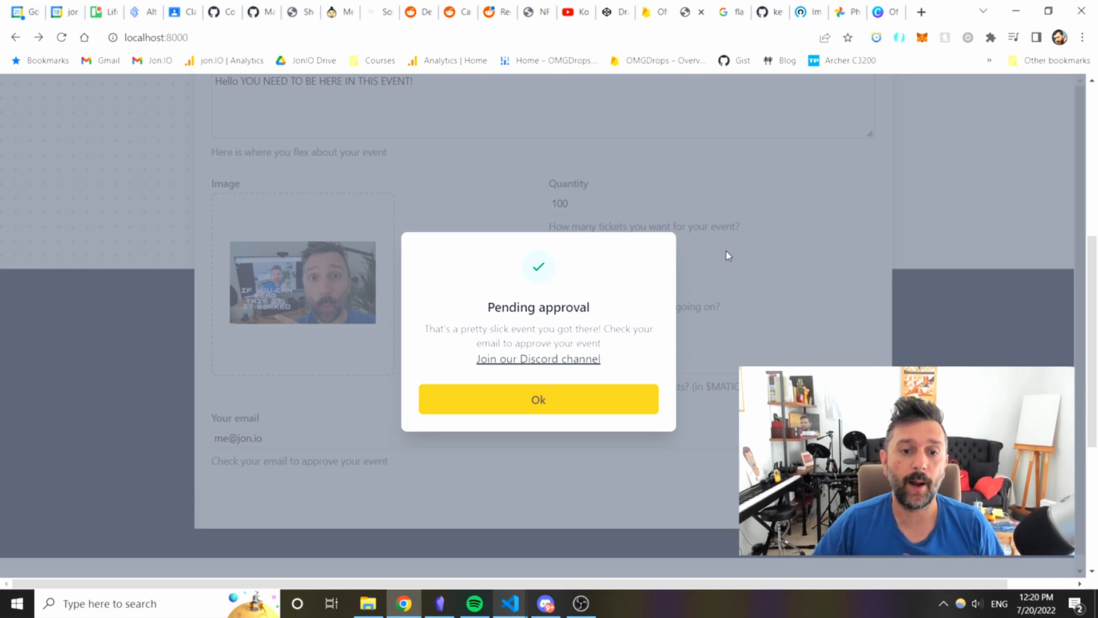
pyautogui.moveTo(566, 219)
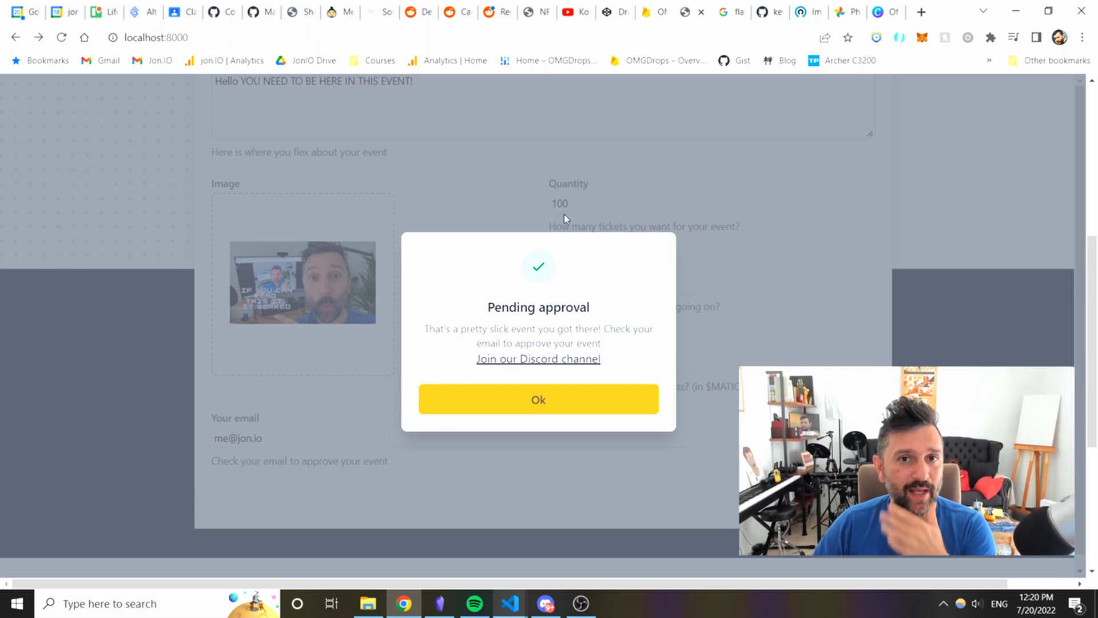
pyautogui.moveTo(488, 236)
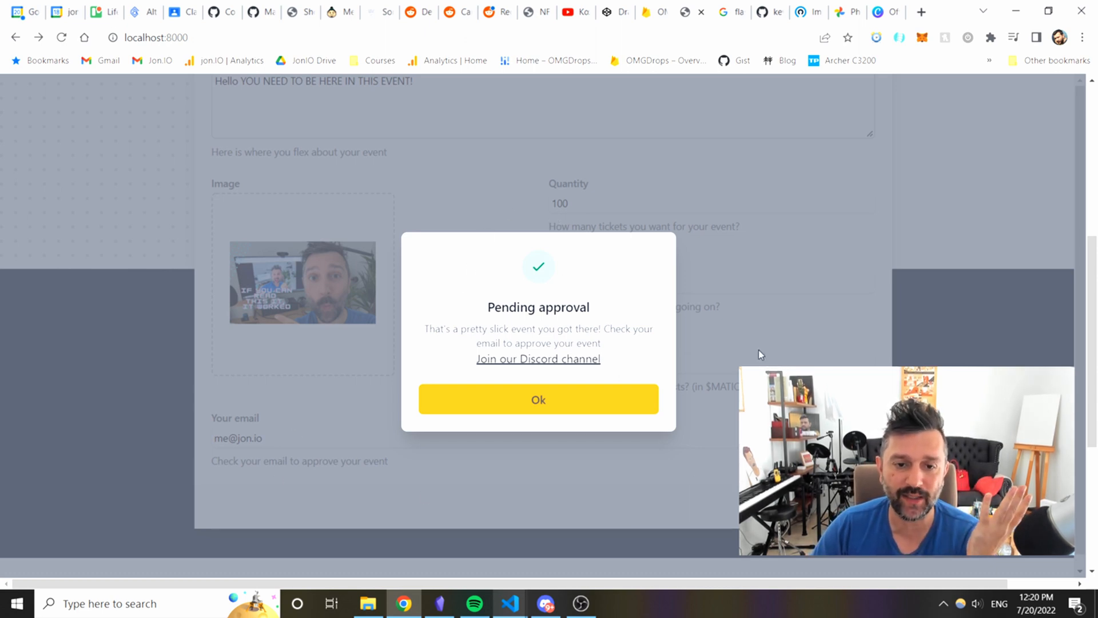
pyautogui.moveTo(423, 328); pyautogui.dragTo(601, 343)
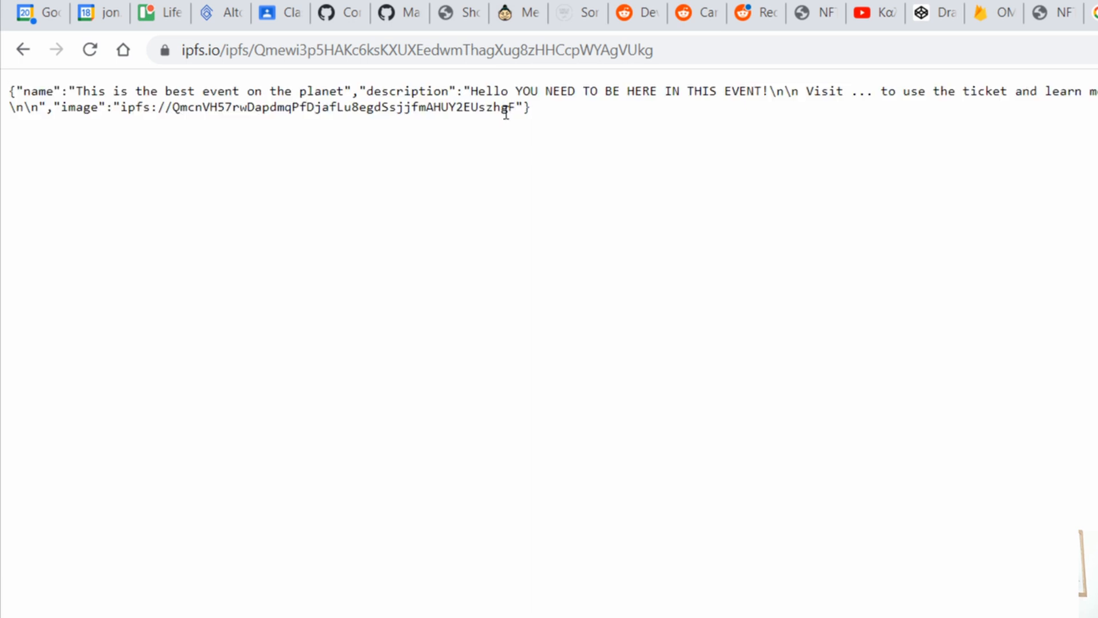
pyautogui.moveTo(522, 196)
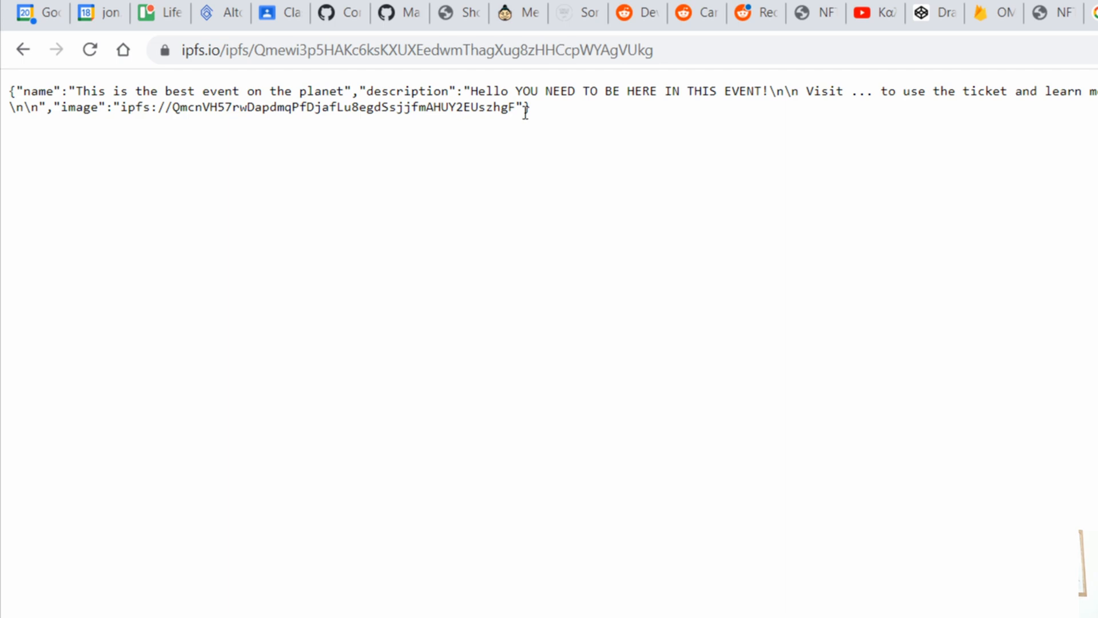
# - Highlight the event name and part of the image IPFS link in the metadata JSON
pyautogui.moveTo(76, 92); pyautogui.dragTo(389, 91)
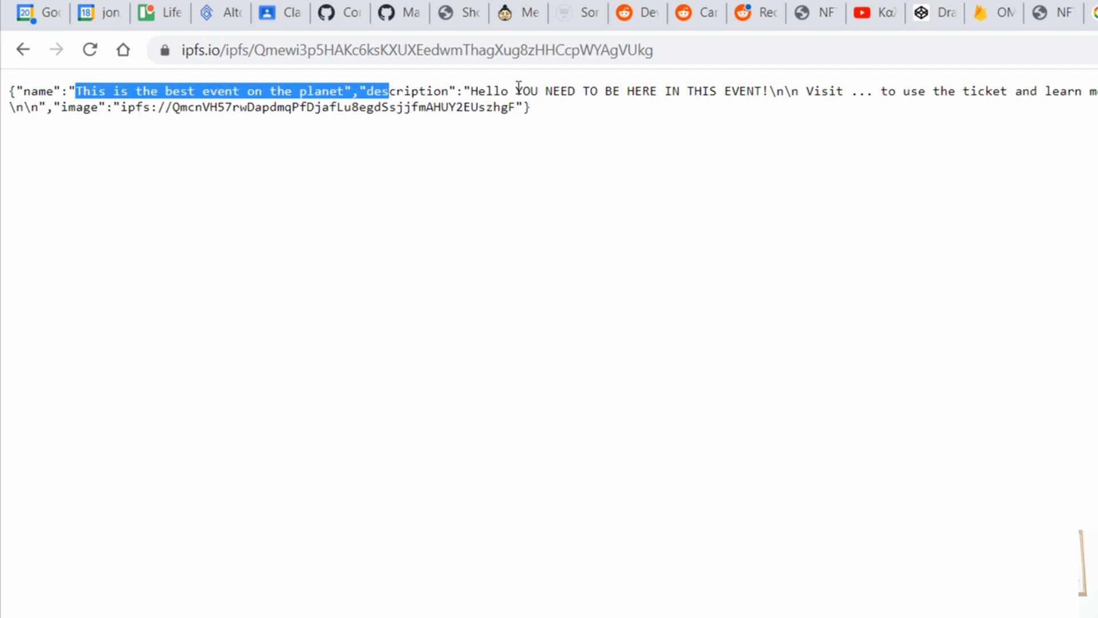
pyautogui.click(123, 109)
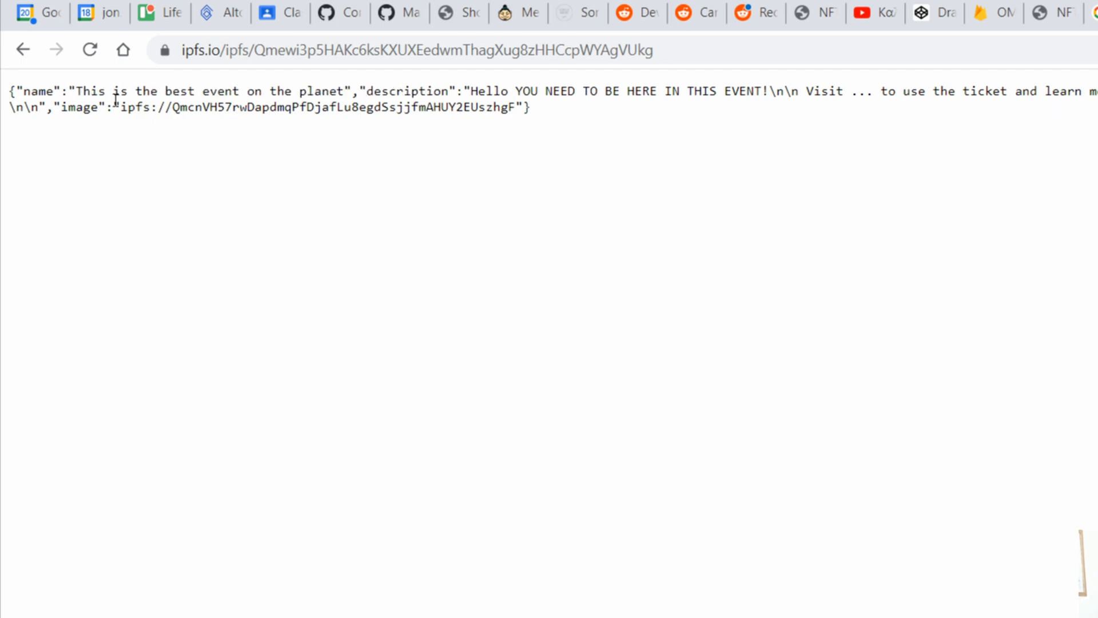
pyautogui.doubleClick(123, 108)
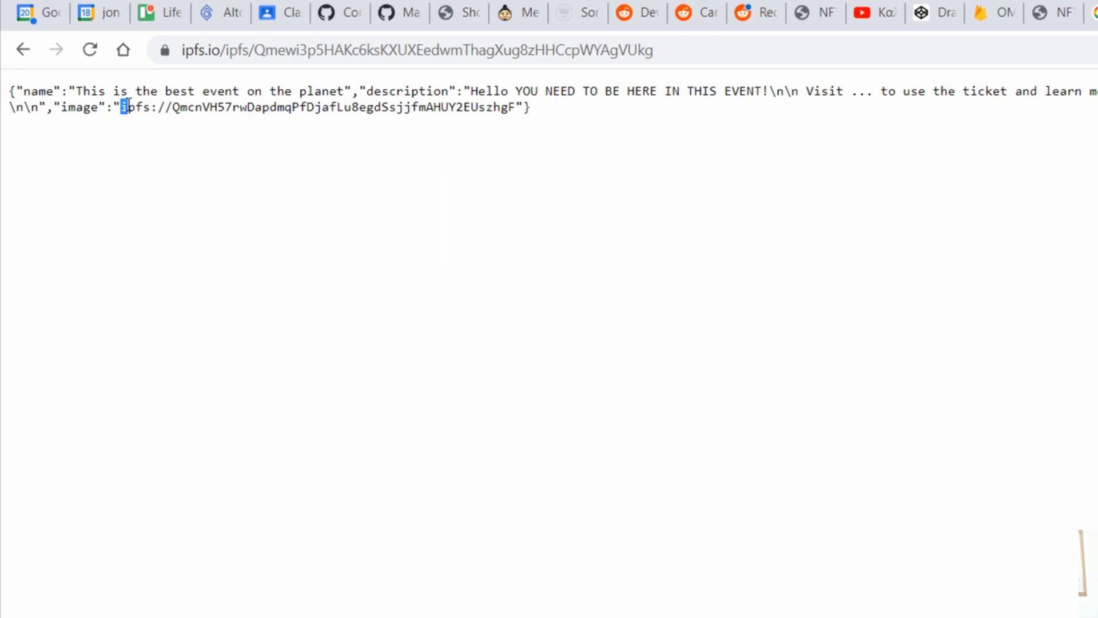